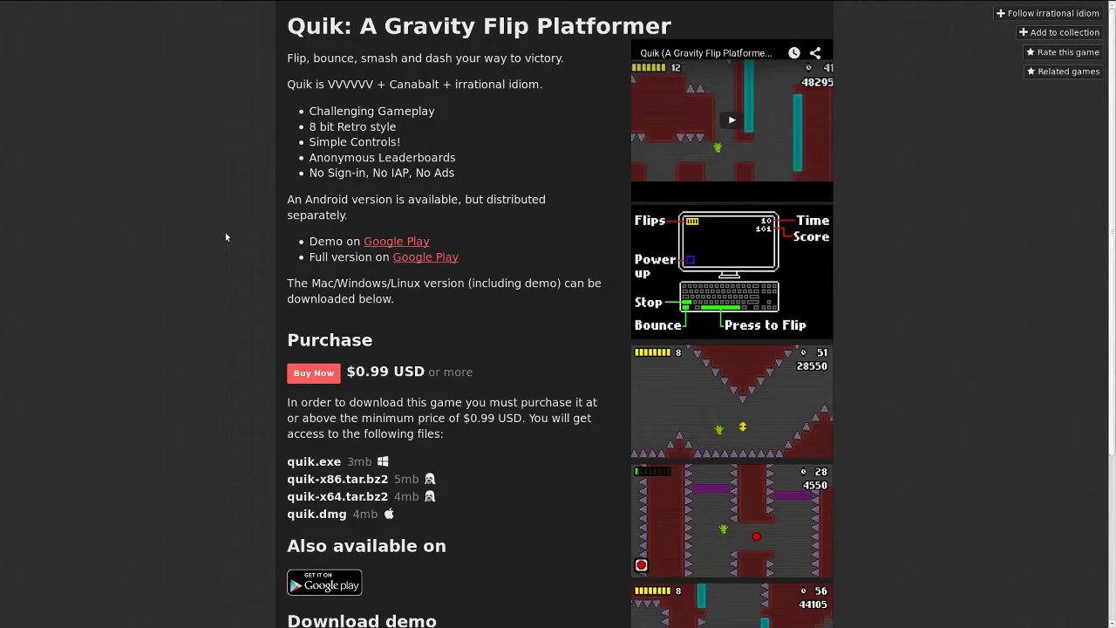
mouse_move(255, 103)
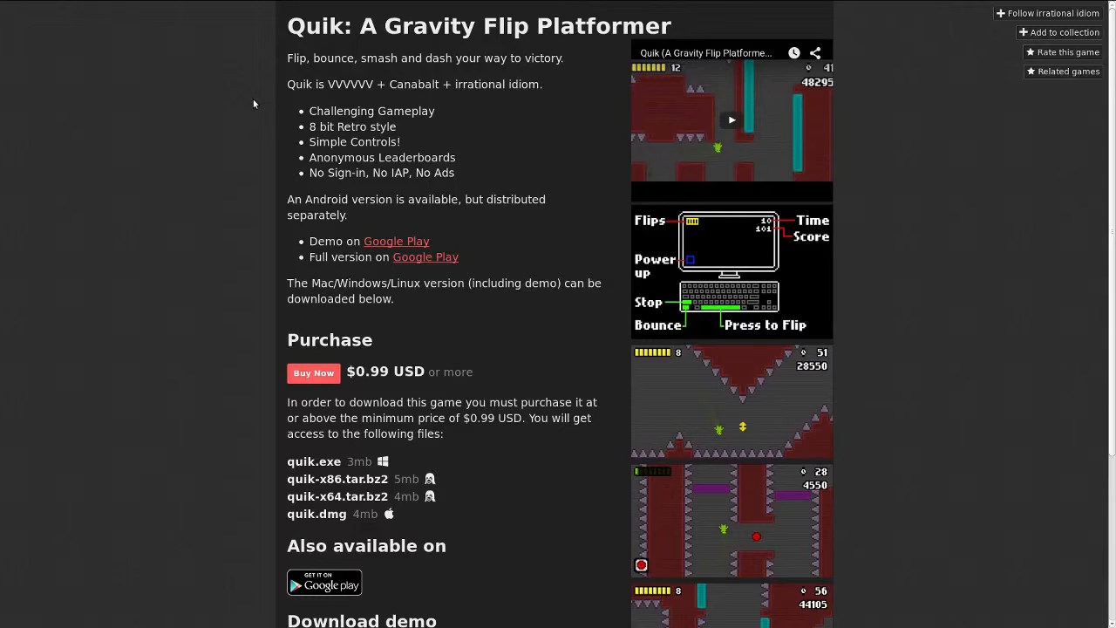
mouse_move(293, 91)
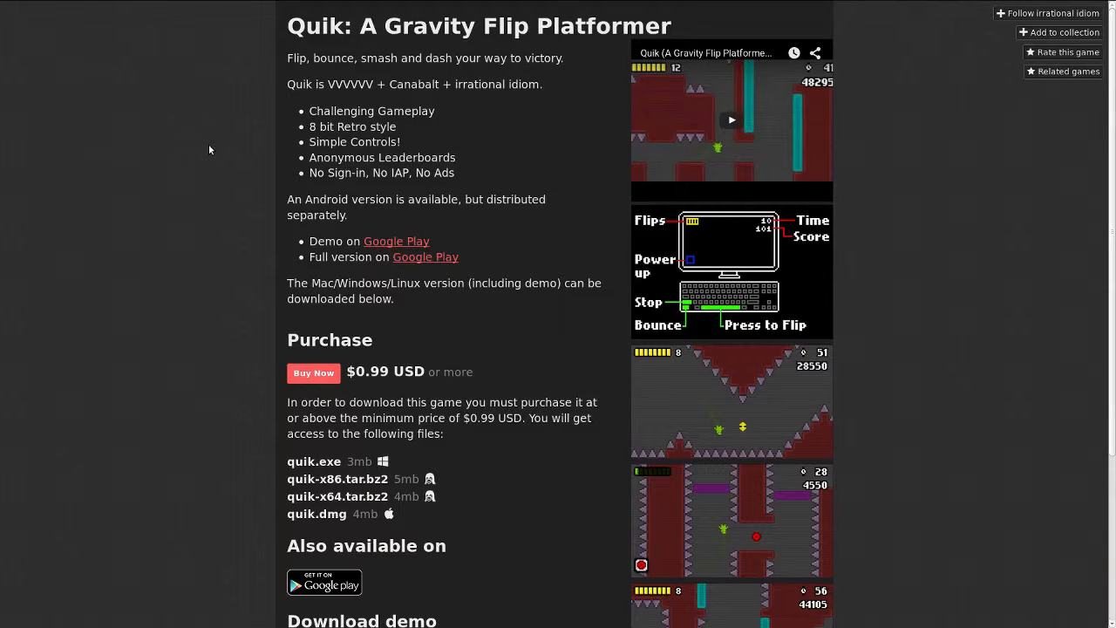
Scroll the Quik itch.io page down to the demo downloads and back up.
scroll(down, 3)
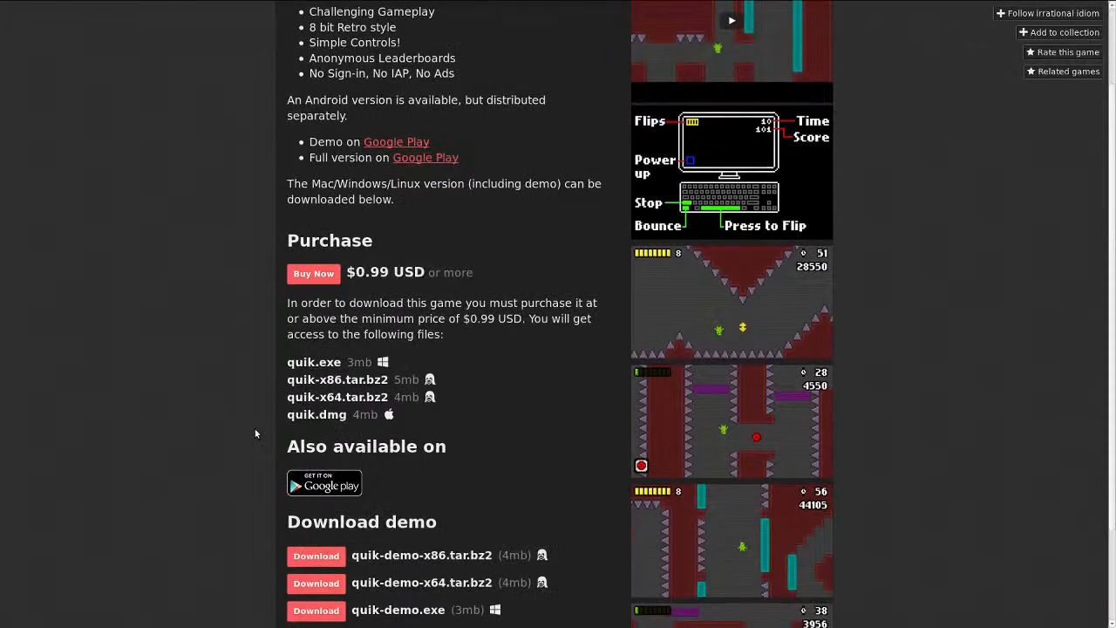
scroll(up, 3)
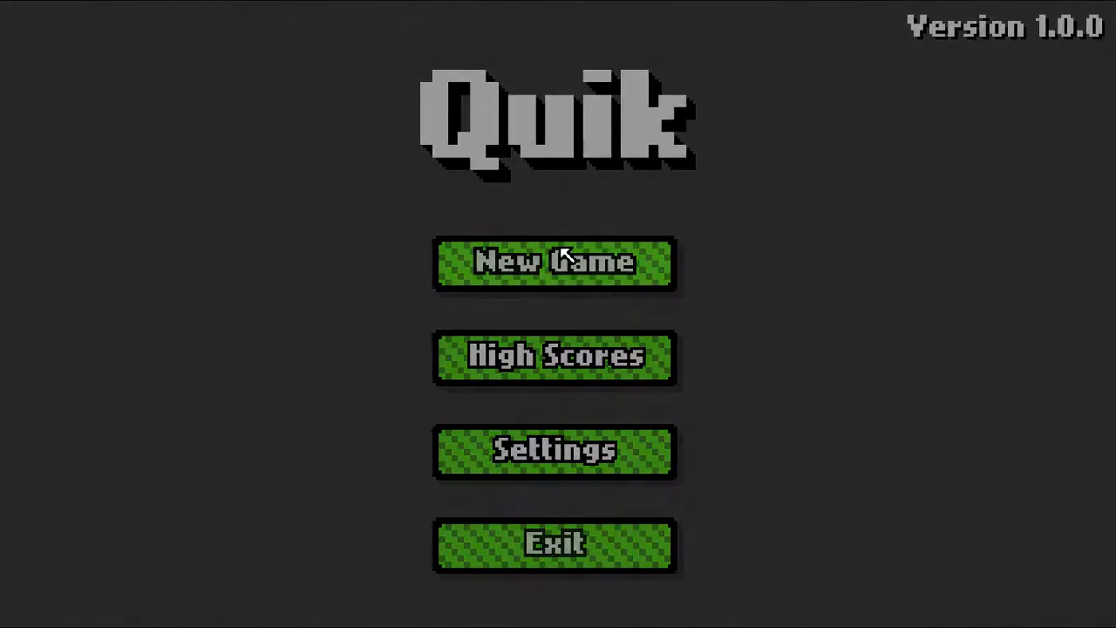
Start a new game and flip gravity through level 1 to finish with 7013 points.
click(555, 264)
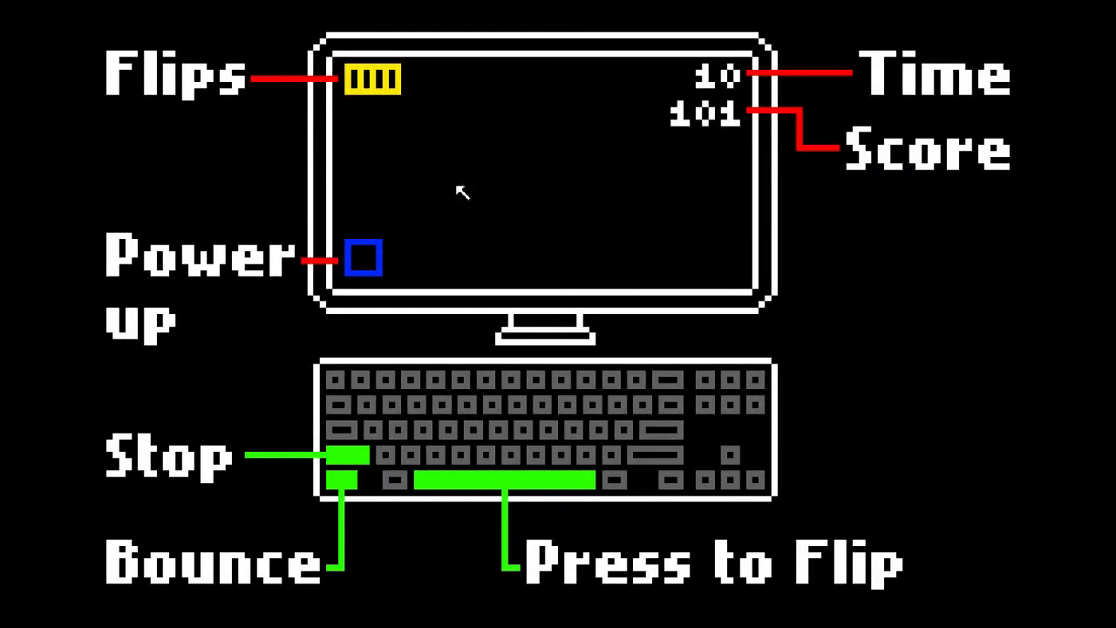
mouse_move(52, 433)
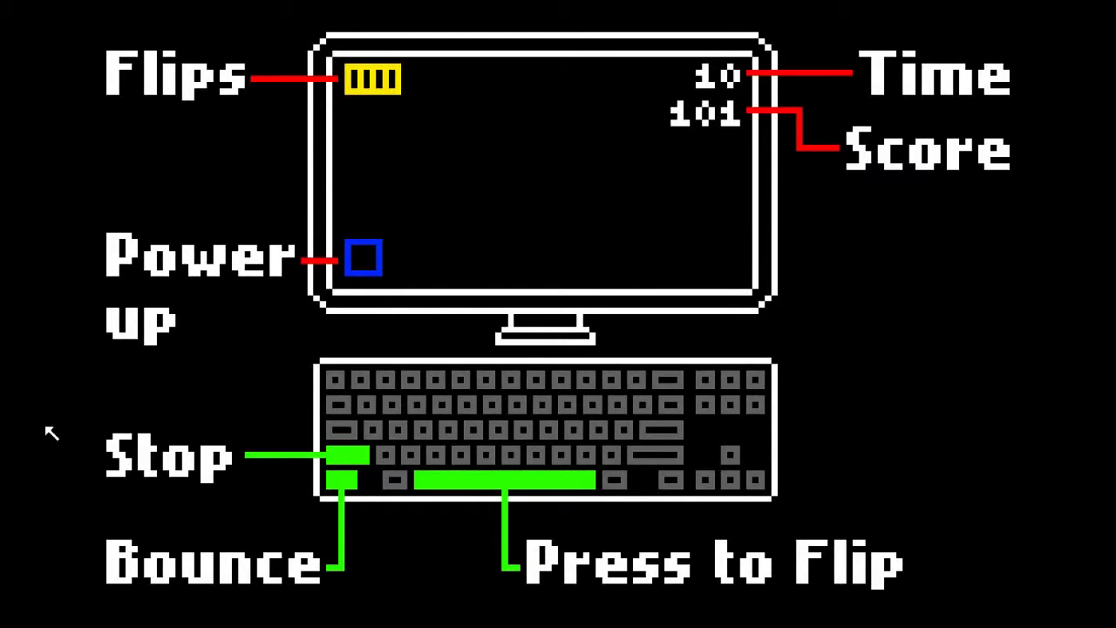
mouse_move(96, 509)
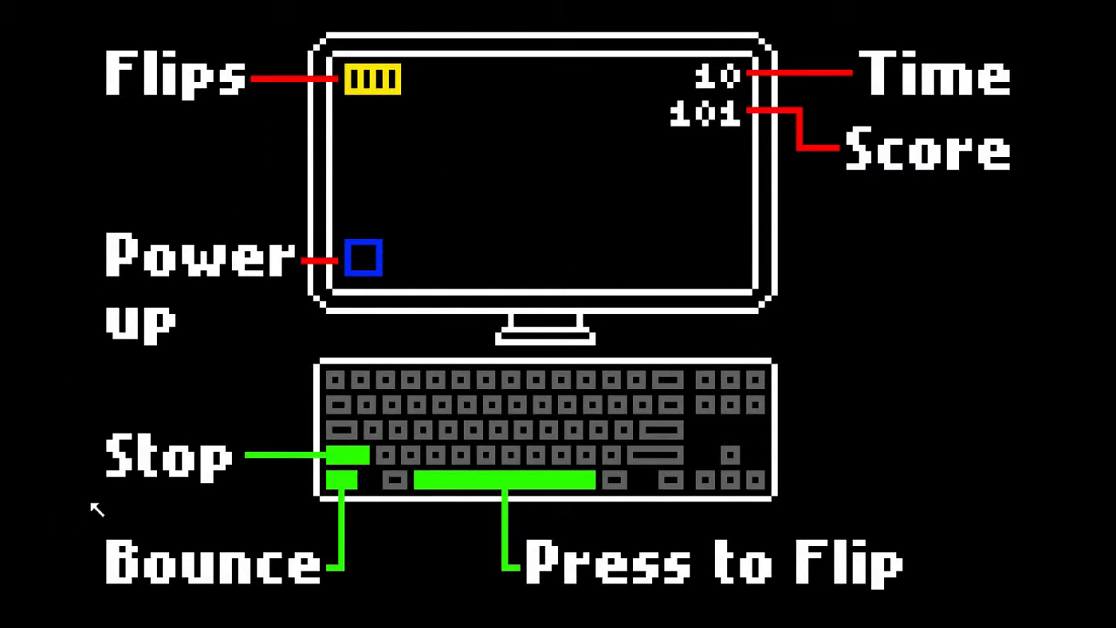
mouse_move(201, 502)
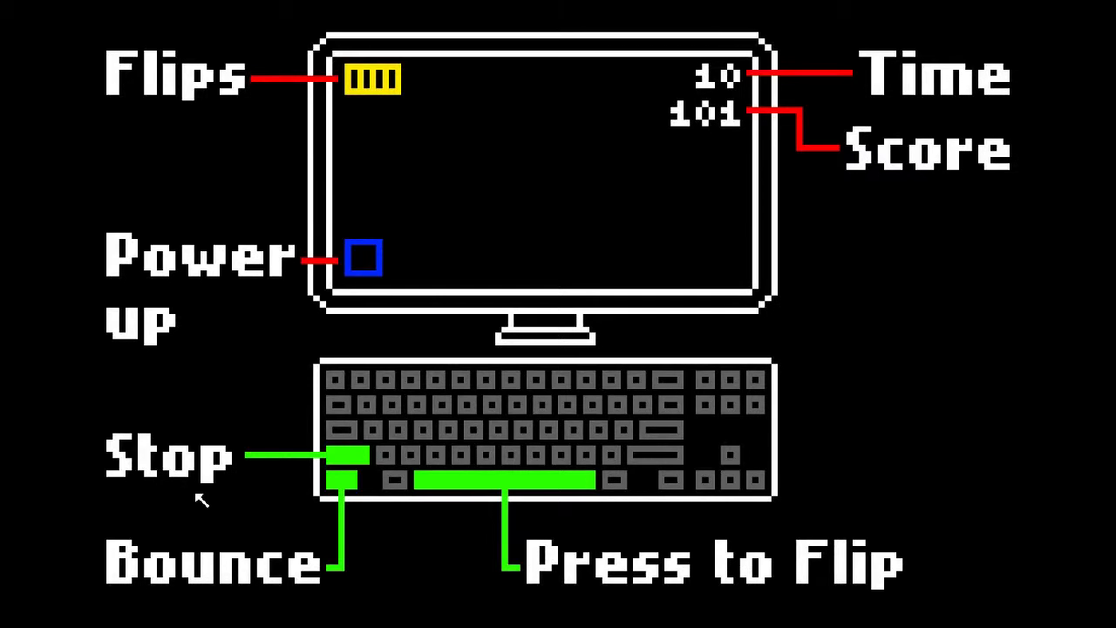
mouse_move(244, 468)
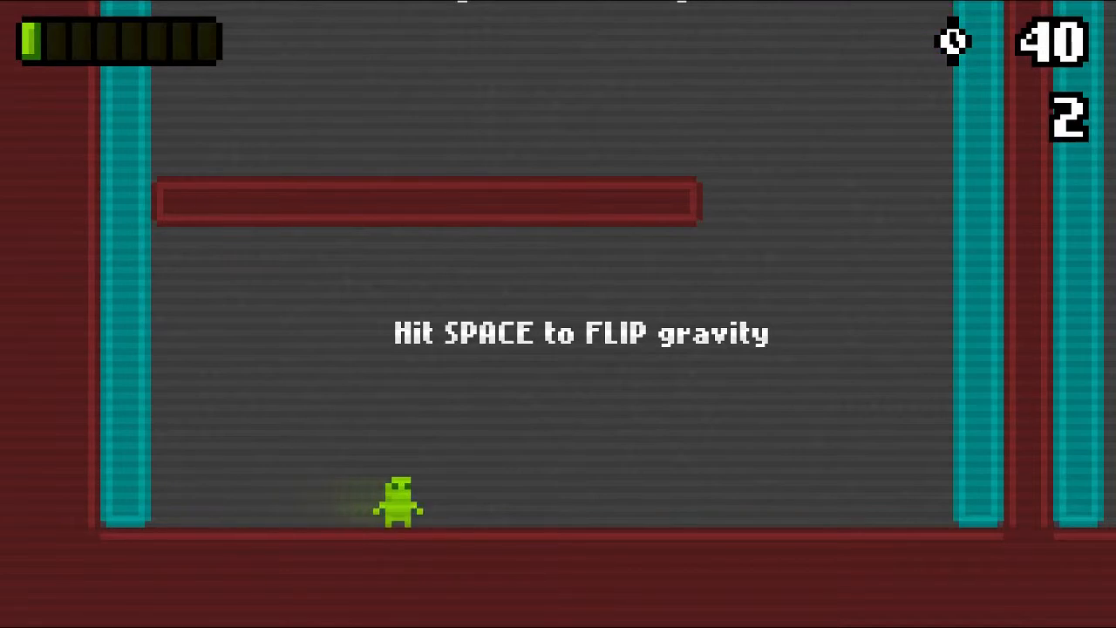
key(space)
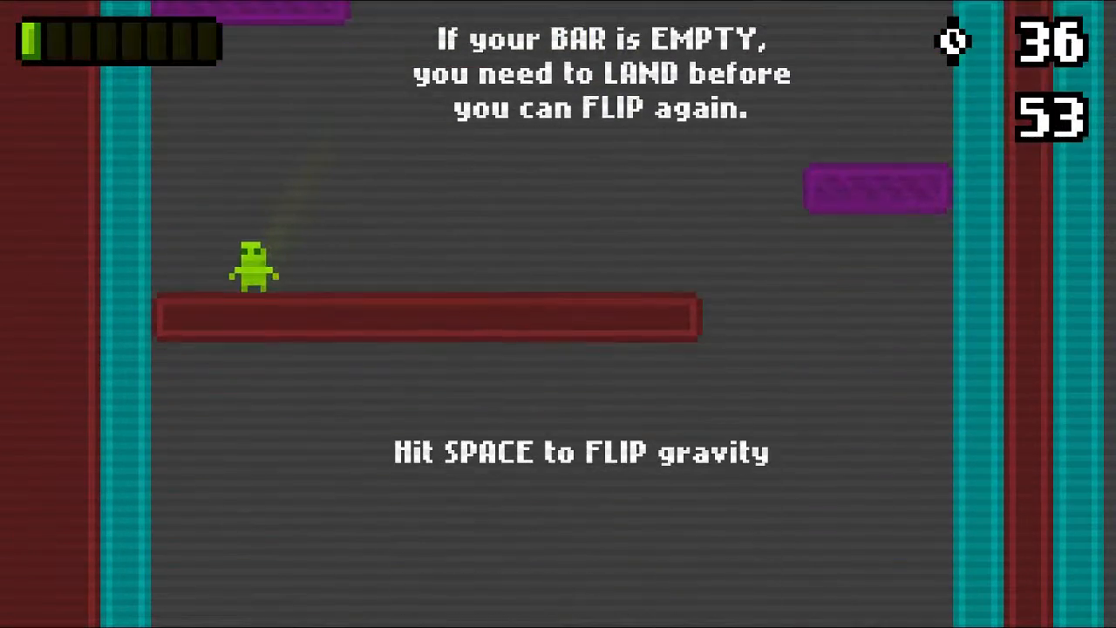
key(space)
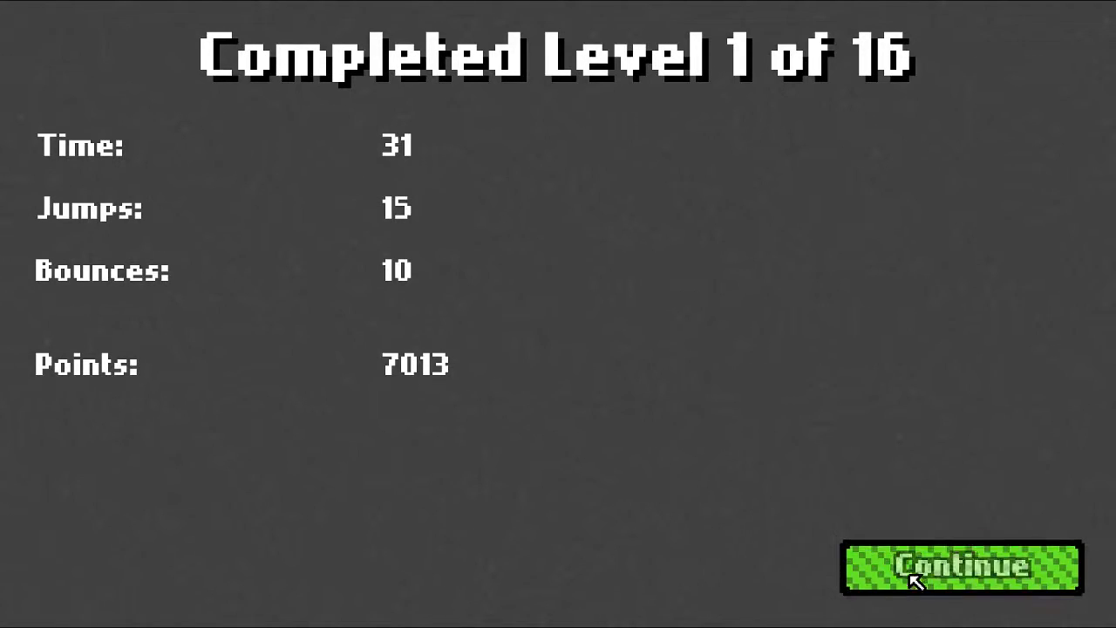
Continue from the level 1 results and play level 2 to a 4791-point finish.
click(963, 565)
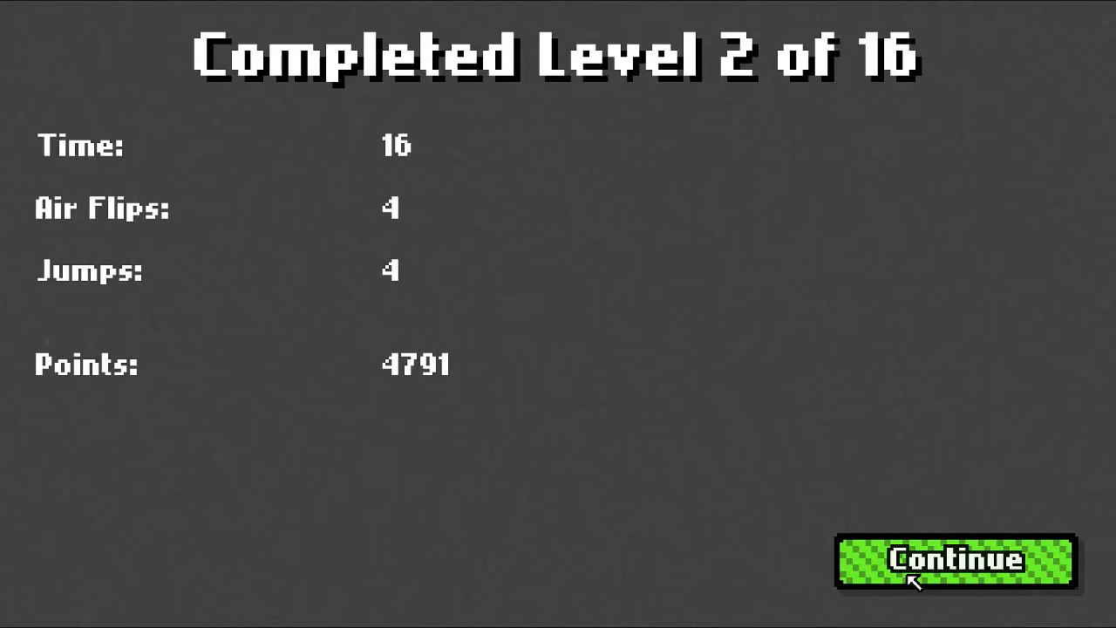
Continue from the level 2 results and beat level 3 in time 31 with 1 air flip.
click(956, 562)
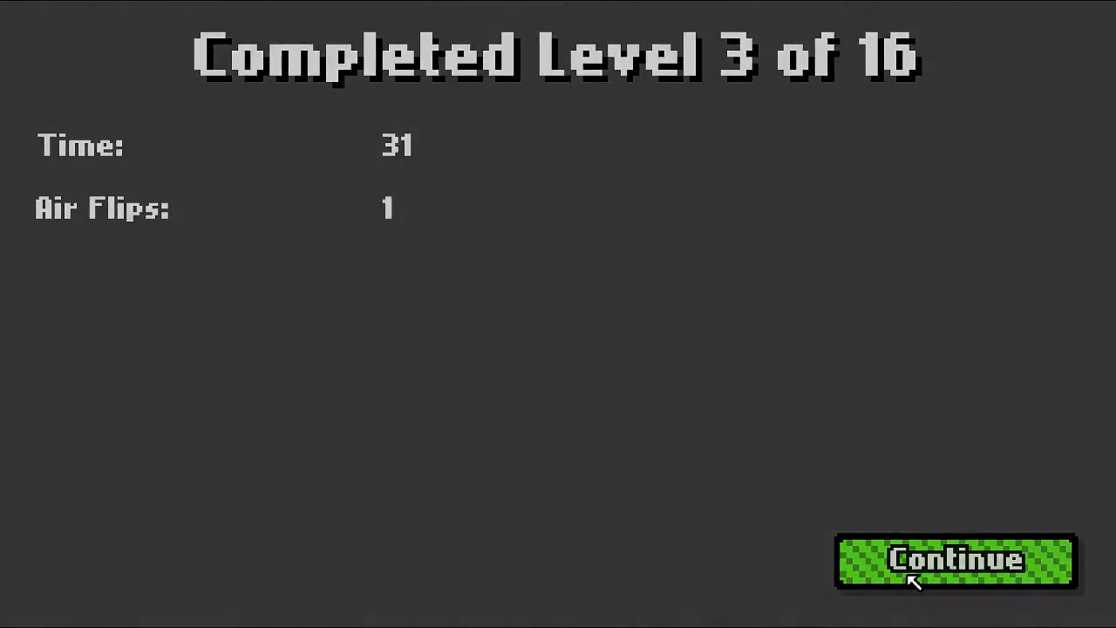
Continue to level 4 and use the continuous-flip powerup to finish in time 16.
click(955, 559)
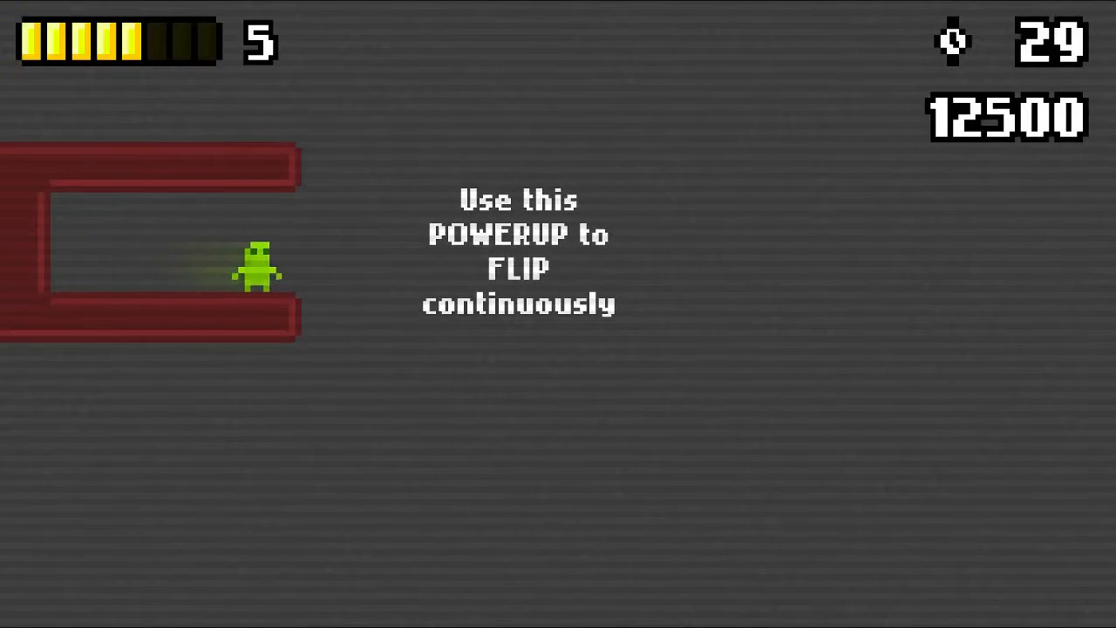
key(space)
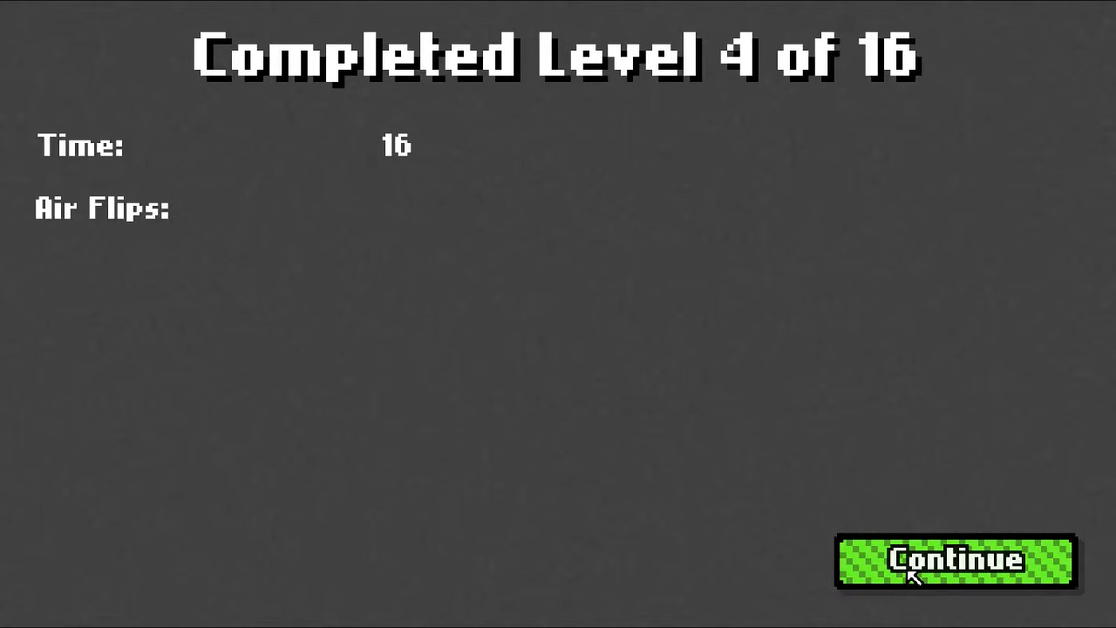
Continue from the level 4 results and beat level 5 with 17 air flips and 7 jumps.
click(954, 560)
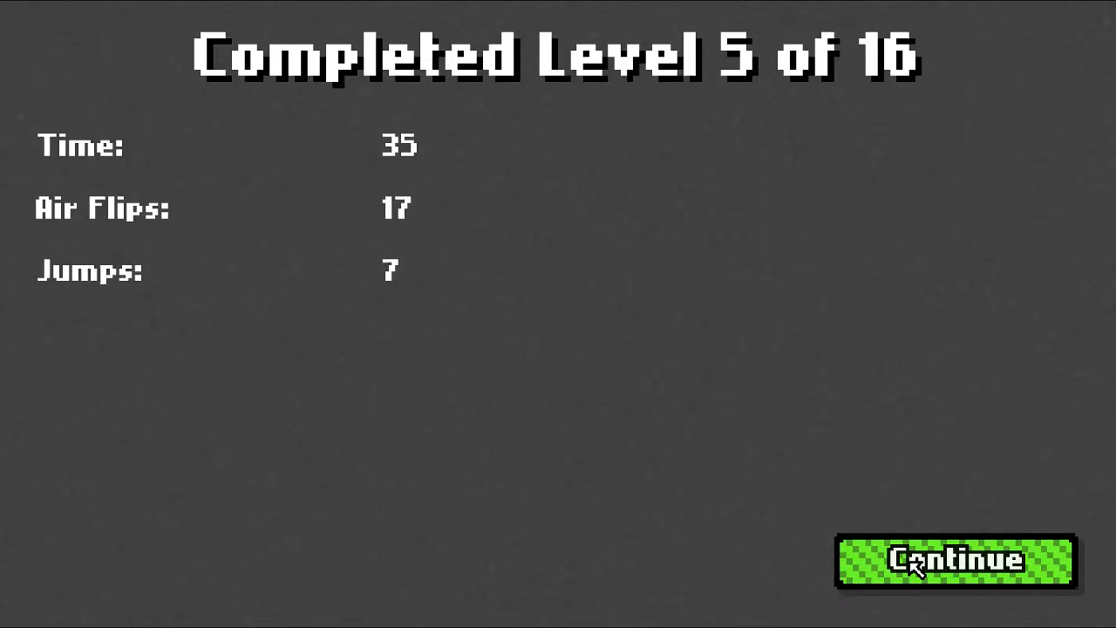
Continue from the level 5 results and beat level 6 in time 35 with 3 air flips.
click(956, 561)
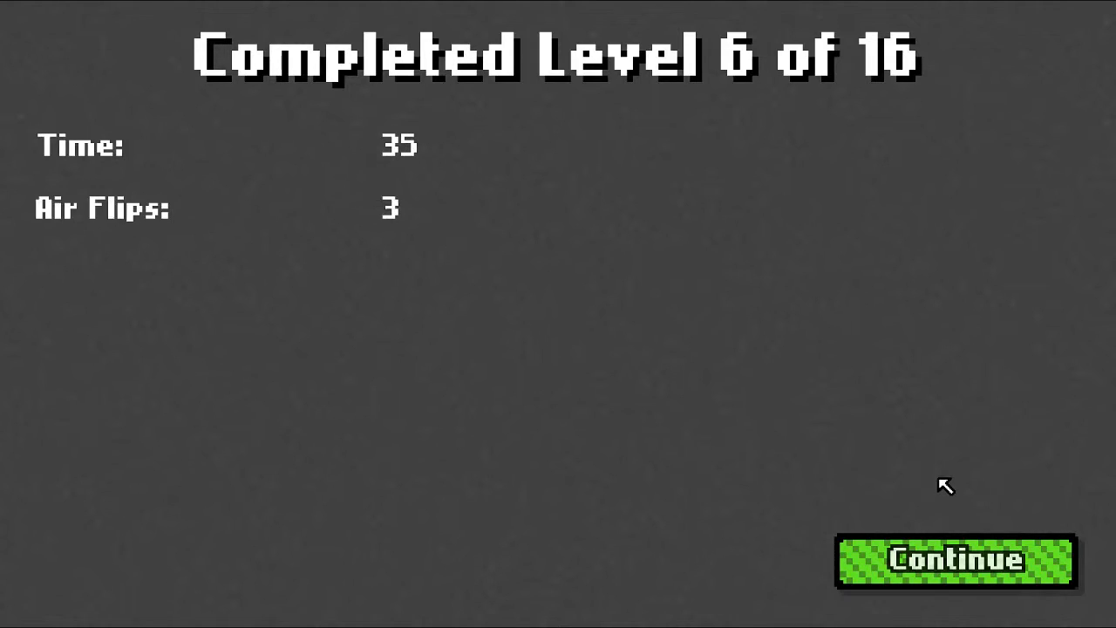
Continue to level 7, beat it in time 39, and move on to the 'Better jump quik!' level.
click(954, 561)
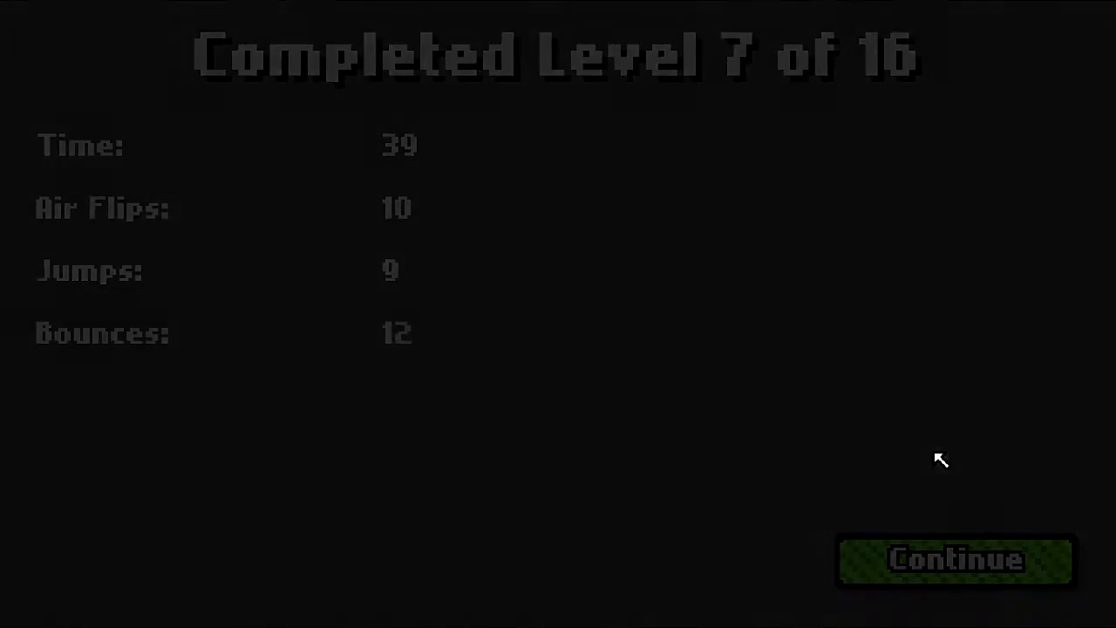
click(954, 558)
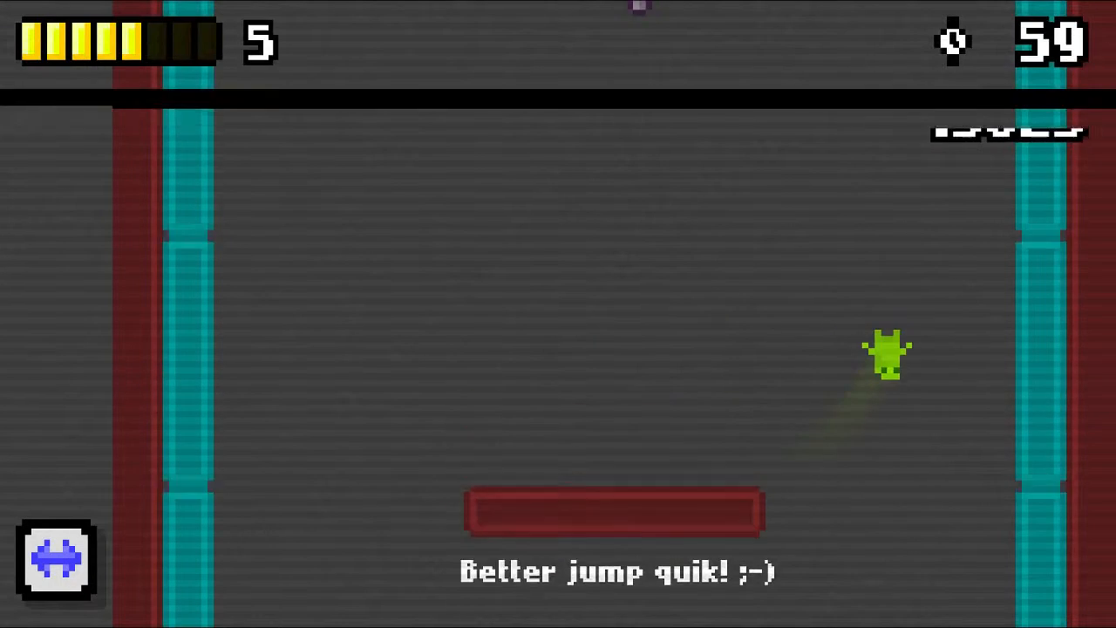